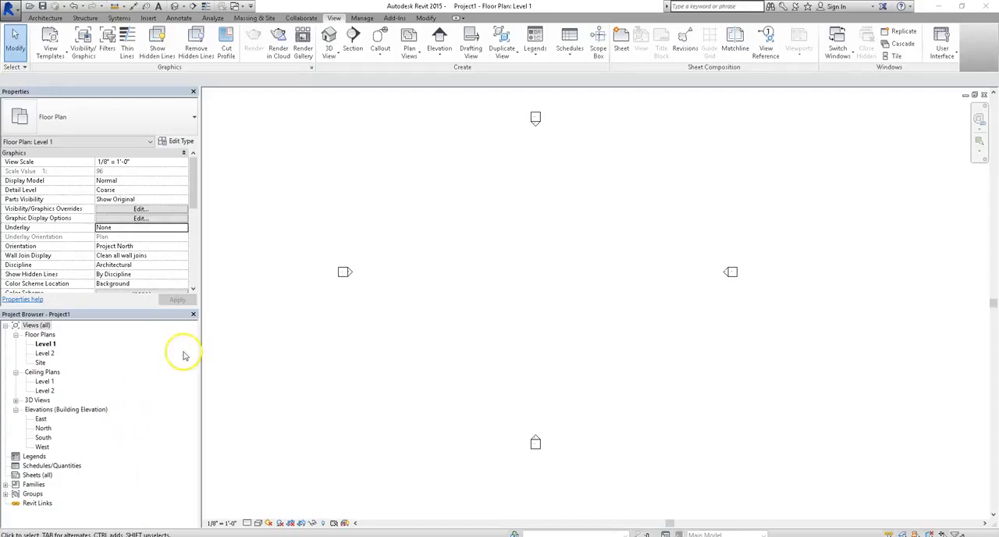
{"action": "mouse_move", "coordinate": [478, 209]}
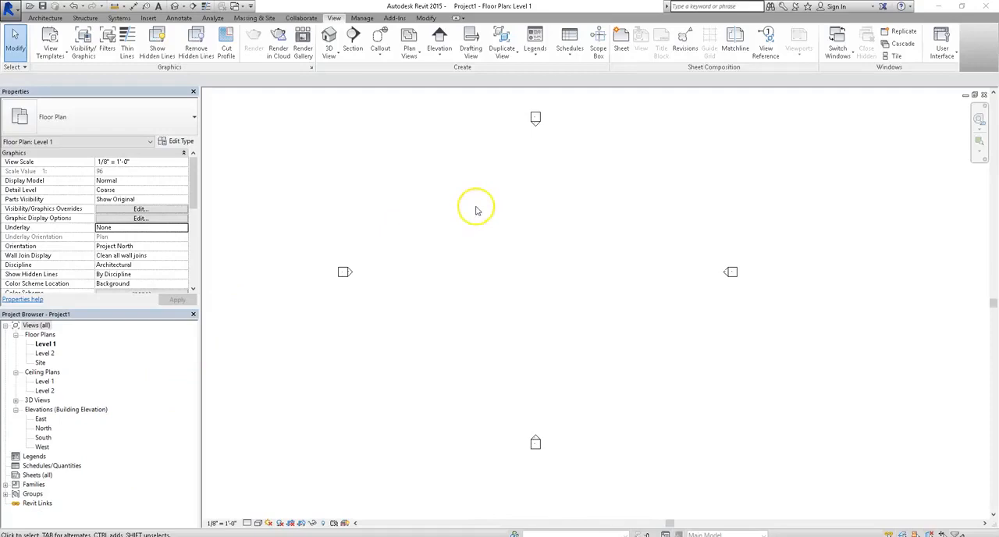
Draw a wall with a single flush door in Level 1 and select the door
{"action": "left_click", "coordinate": [46, 17]}
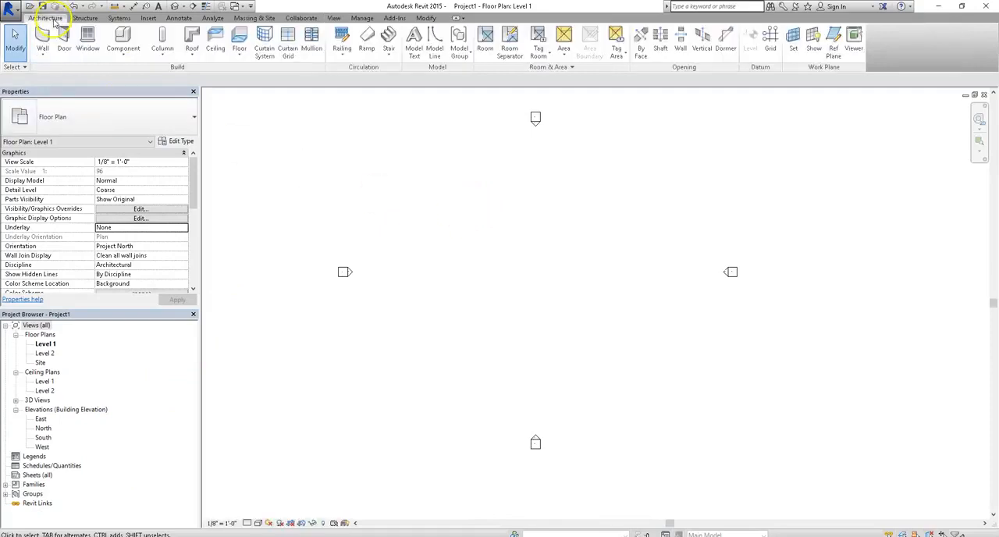
{"action": "left_click", "coordinate": [56, 44]}
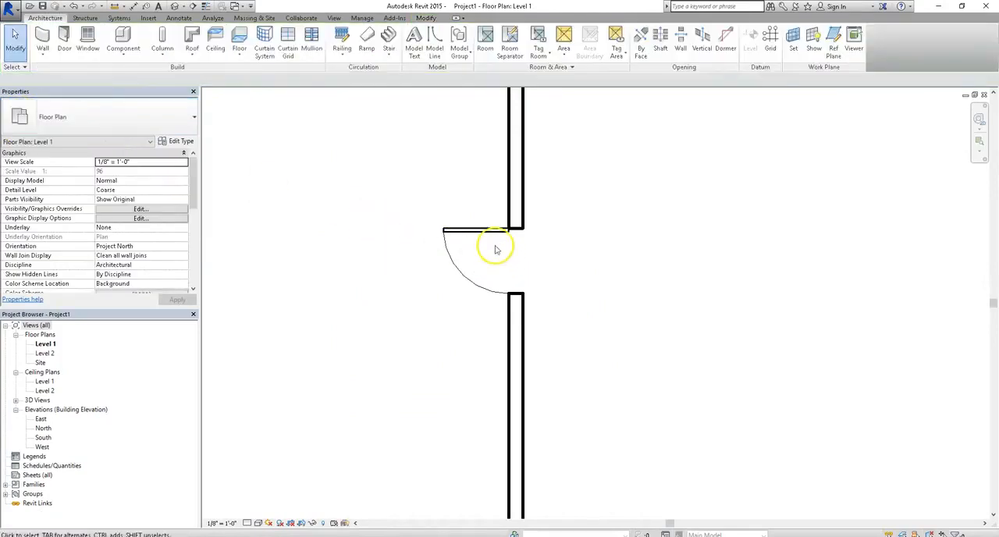
{"action": "left_click", "coordinate": [487, 242]}
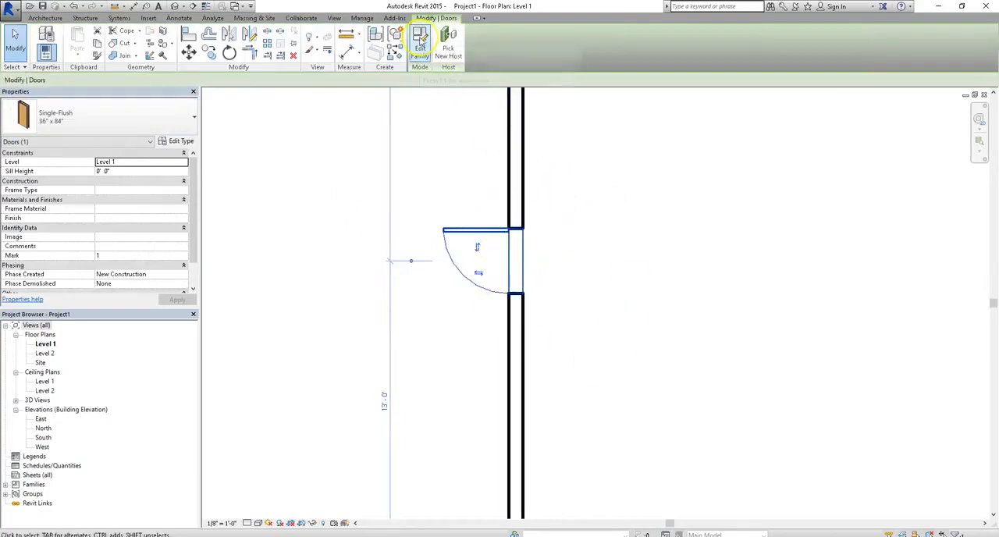
Edit the door's family and orbit its 3D model shown in Shaded visual style
{"action": "left_click", "coordinate": [420, 43]}
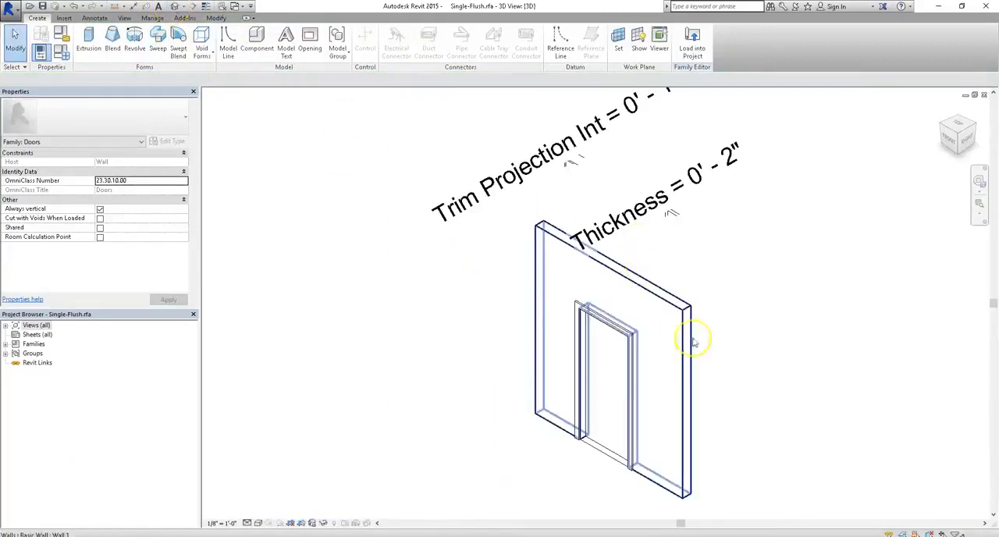
{"action": "left_click_drag", "start_coordinate": [693, 339], "coordinate": [427, 274]}
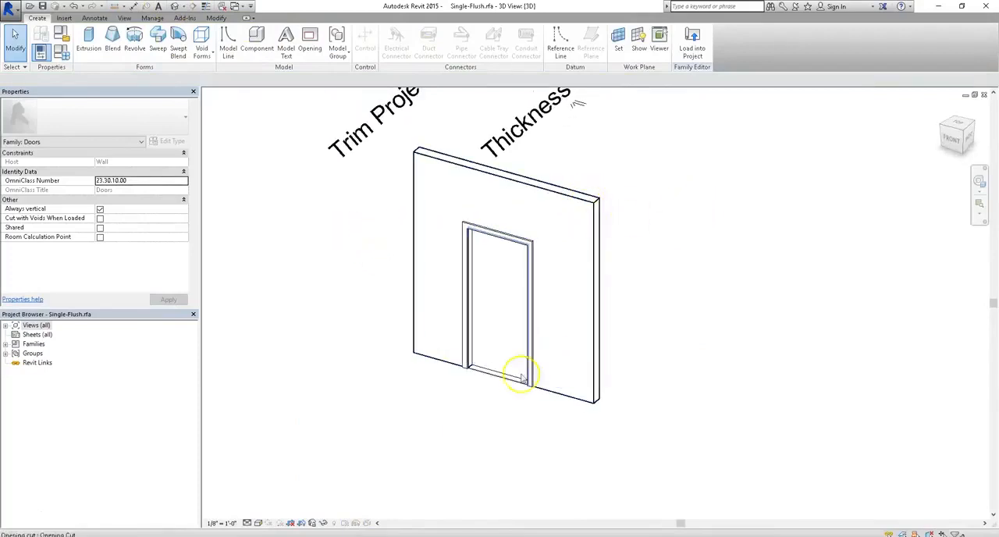
{"action": "mouse_move", "coordinate": [501, 370]}
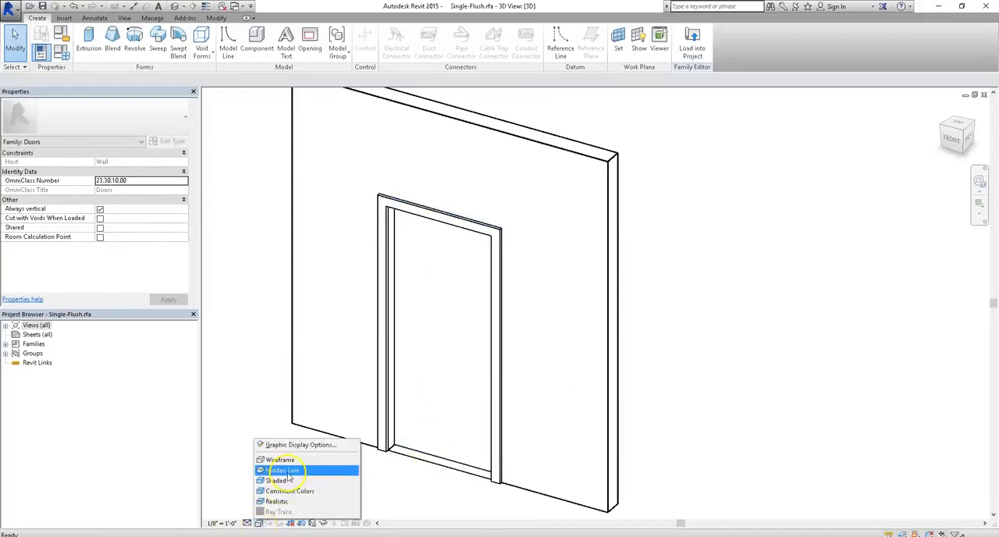
{"action": "left_click", "coordinate": [275, 481]}
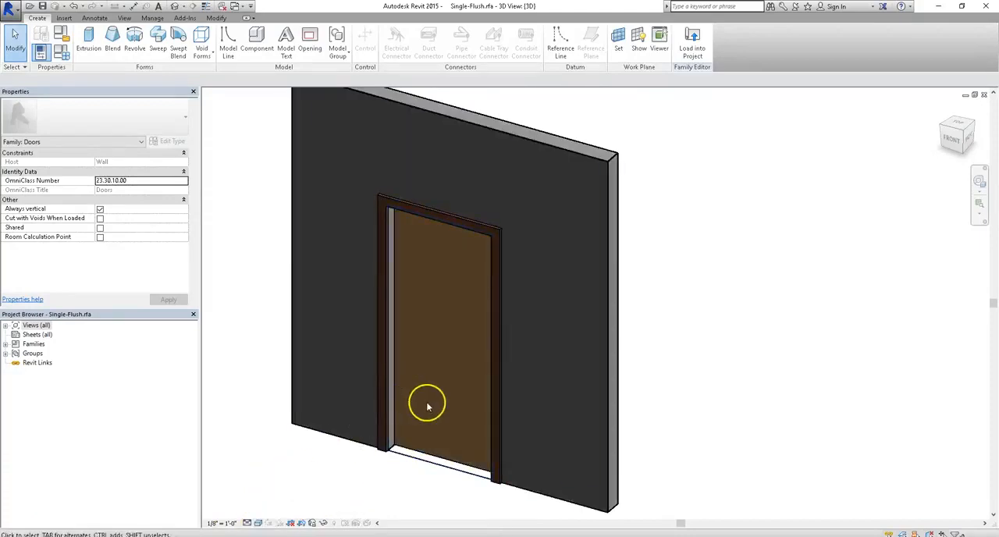
{"action": "left_click_drag", "start_coordinate": [427, 405], "coordinate": [471, 476]}
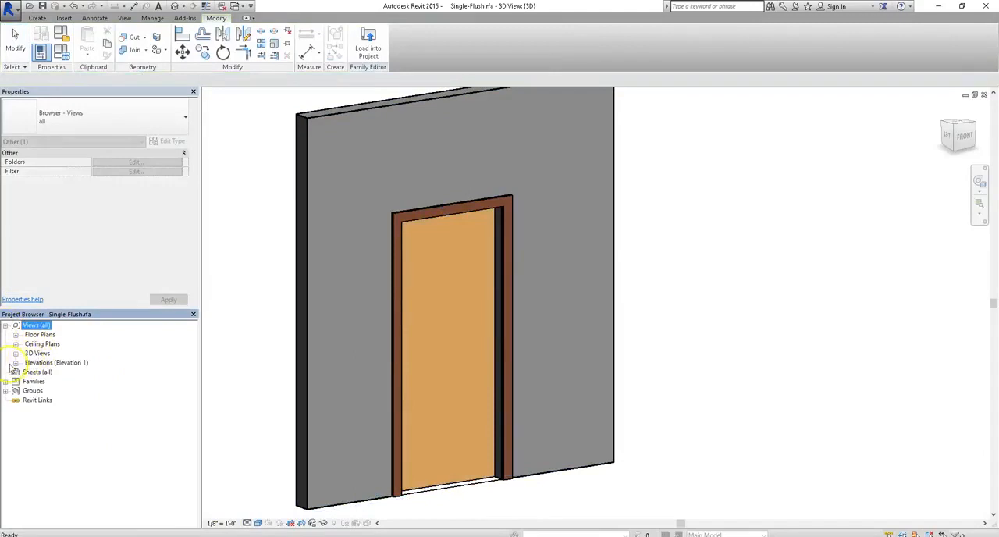
From Elevation Front start a Void Extrusion on the door panel face, sketched as a narrow rectangle
{"action": "double_click", "coordinate": [41, 381]}
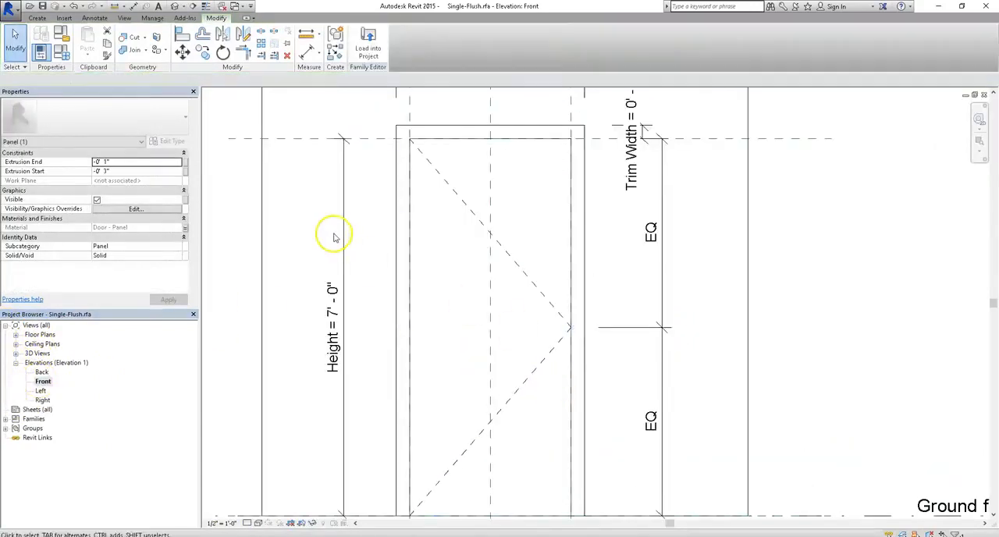
{"action": "left_click", "coordinate": [41, 16]}
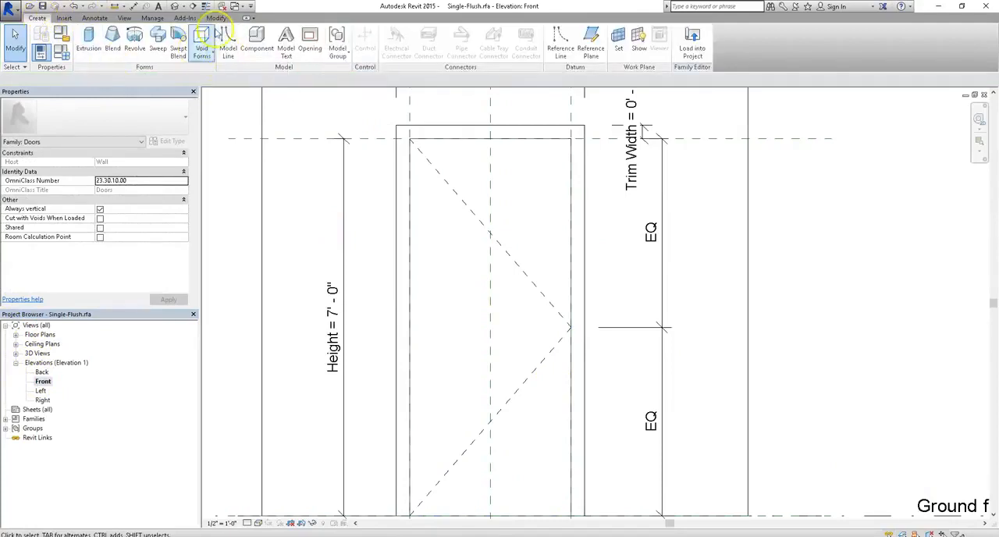
{"action": "left_click", "coordinate": [203, 40]}
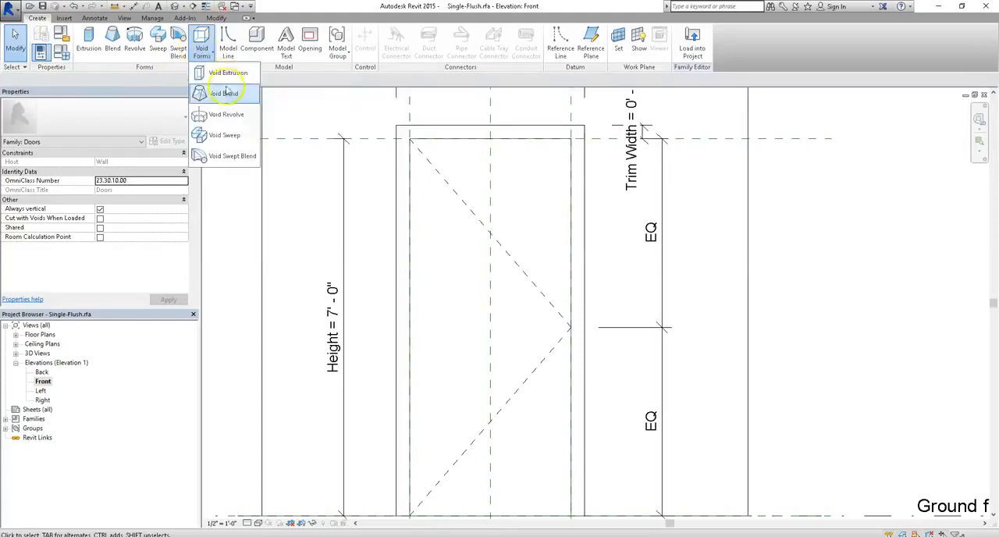
{"action": "mouse_move", "coordinate": [226, 134]}
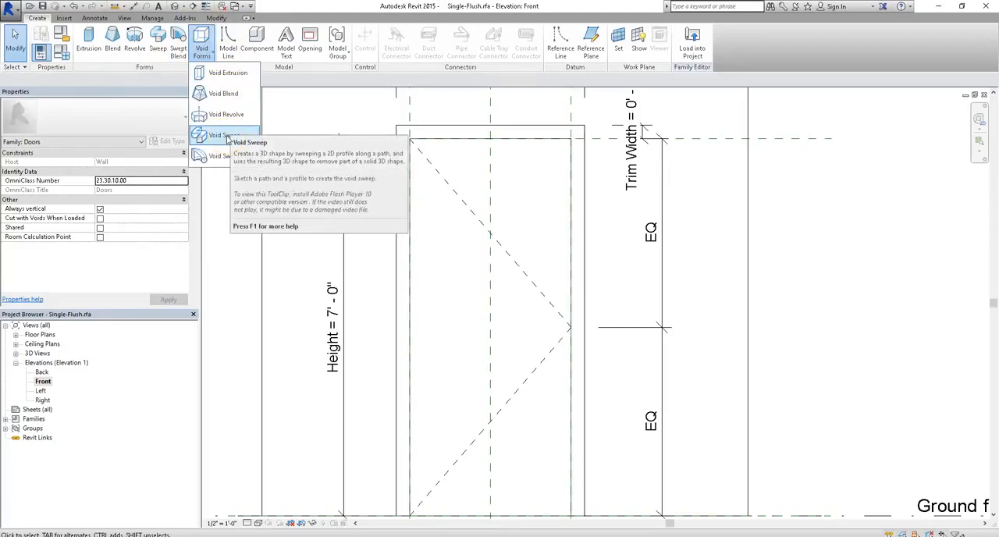
{"action": "mouse_move", "coordinate": [226, 72]}
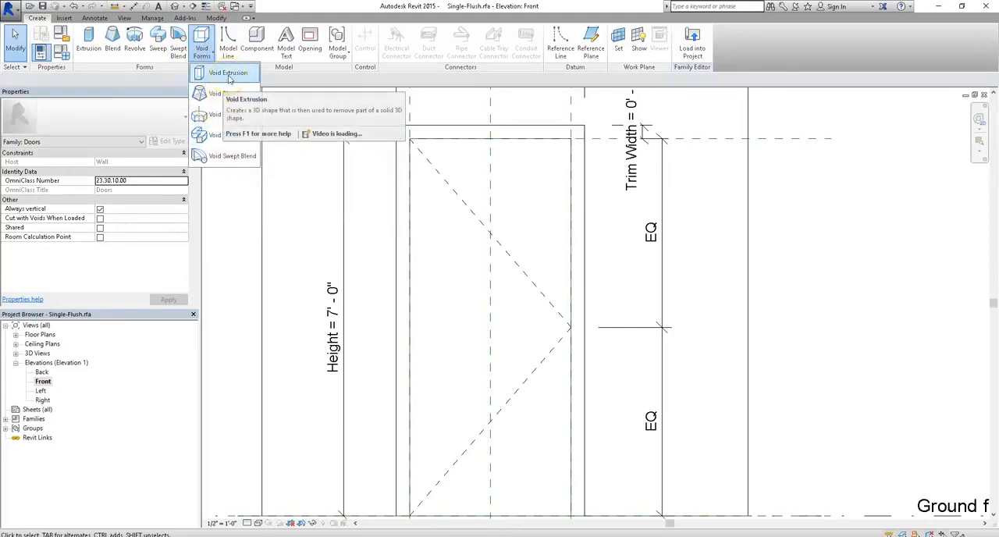
{"action": "left_click", "coordinate": [226, 72]}
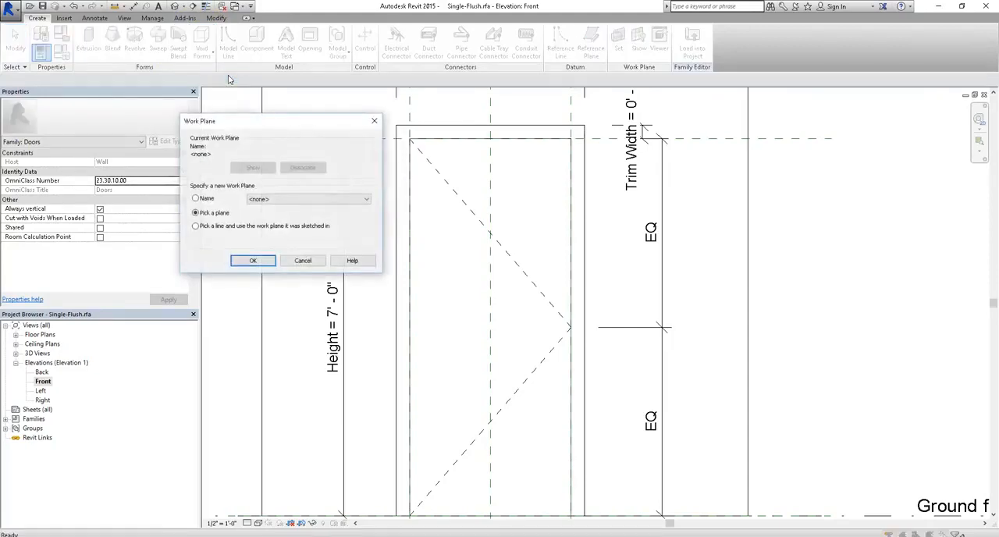
{"action": "left_click", "coordinate": [253, 259]}
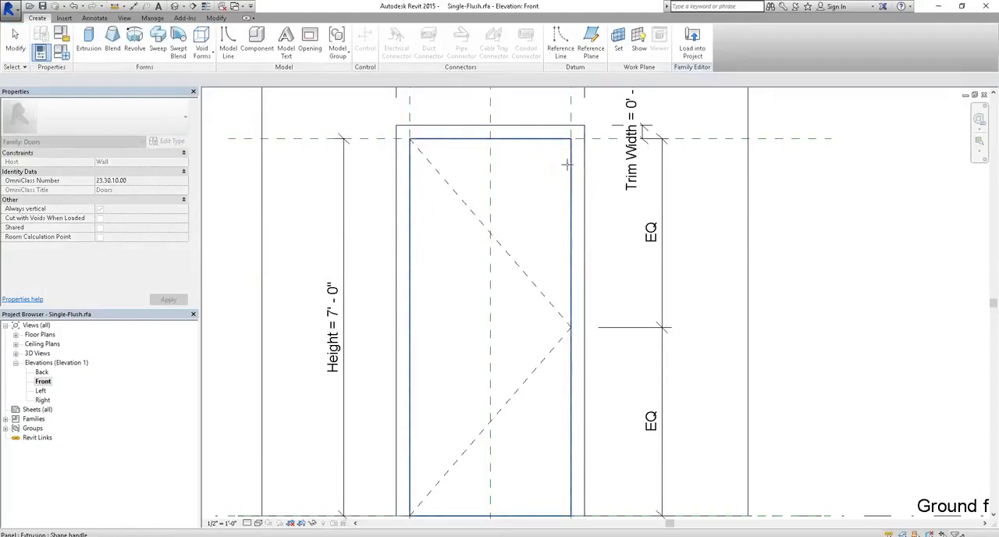
{"action": "left_click", "coordinate": [203, 40]}
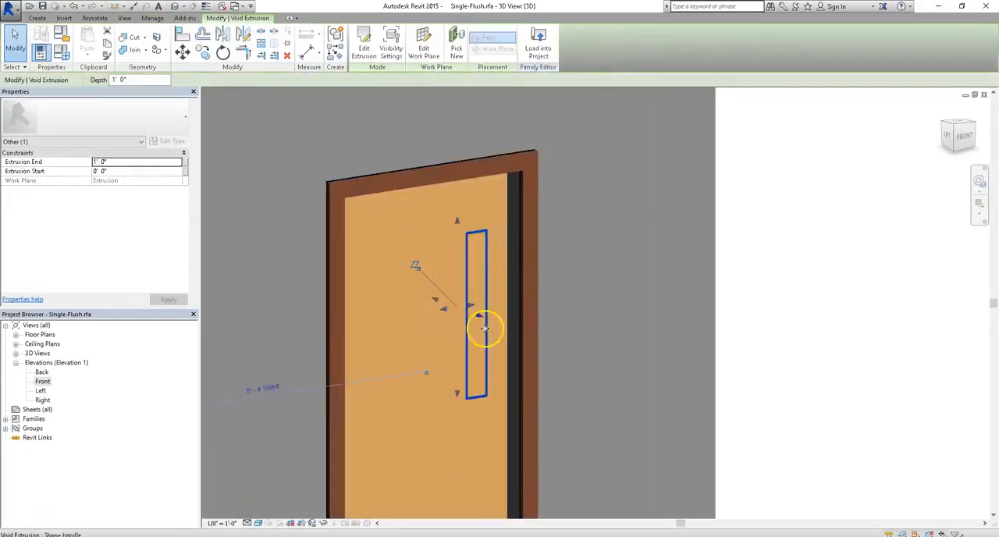
Finish the void so the vertical vision slot cuts through the panel in 3D
{"action": "left_click_drag", "start_coordinate": [484, 328], "coordinate": [461, 303]}
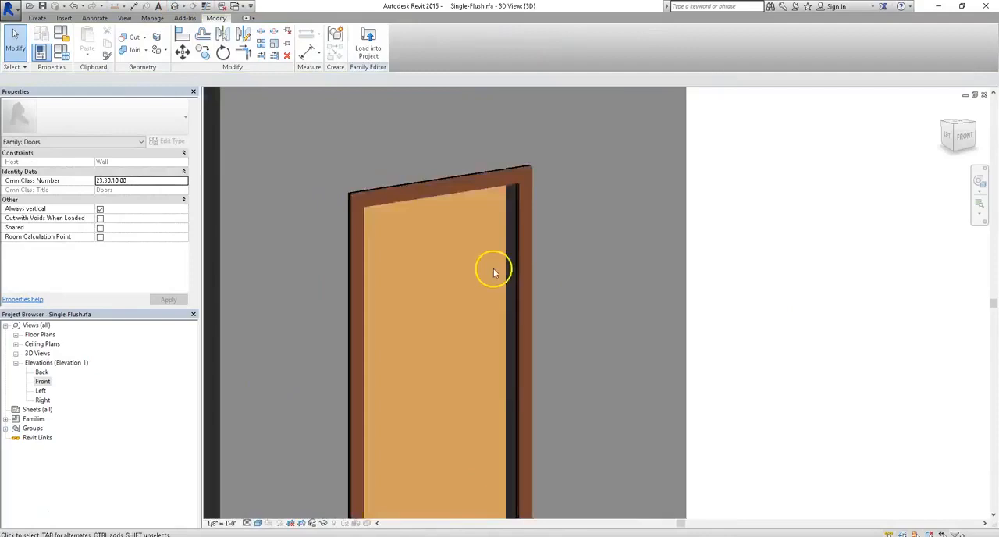
{"action": "left_click_drag", "start_coordinate": [493, 271], "coordinate": [624, 279]}
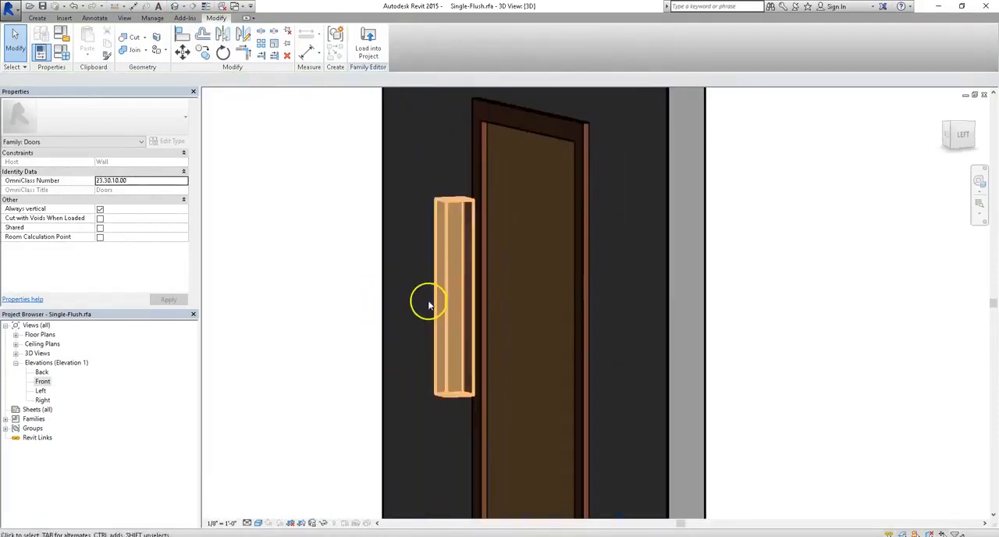
{"action": "left_click", "coordinate": [454, 299]}
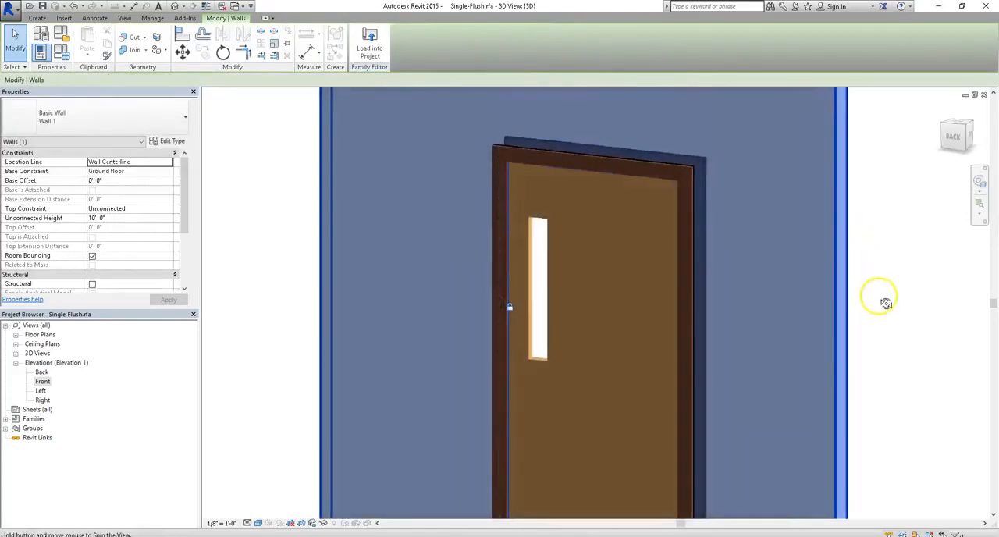
{"action": "mouse_move", "coordinate": [134, 50]}
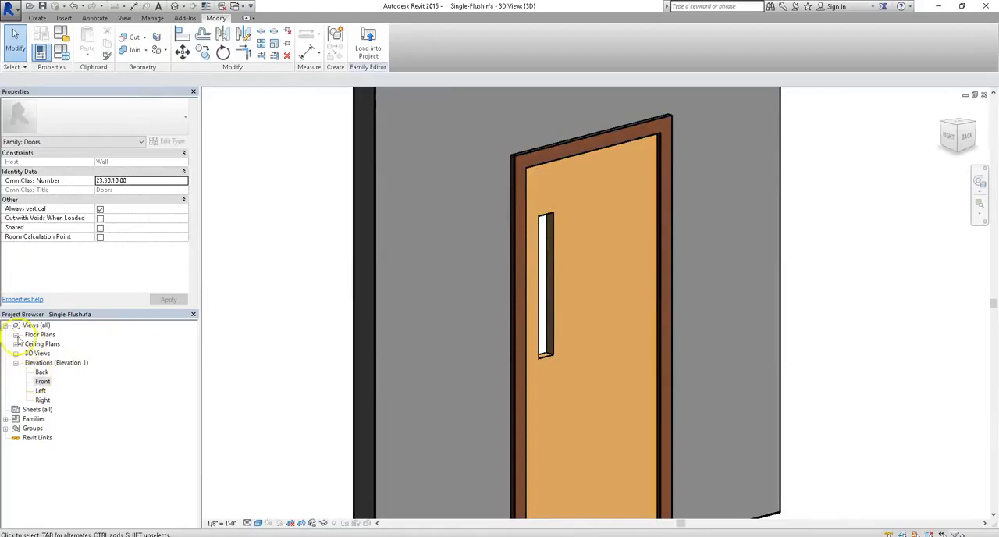
Extrude a solid pane in the slot from Elevation Front with Extrusion End .25 and apply
{"action": "double_click", "coordinate": [40, 381]}
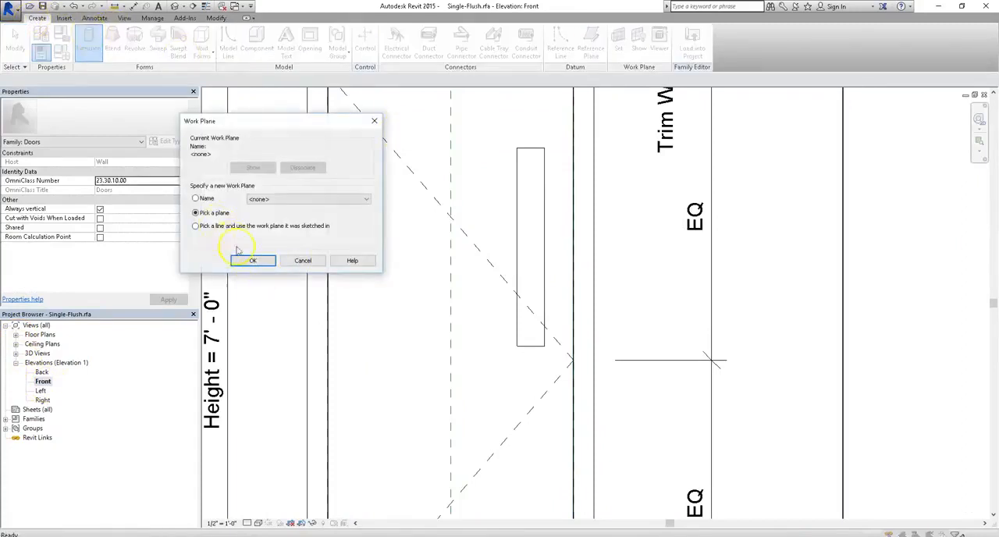
{"action": "left_click", "coordinate": [253, 259]}
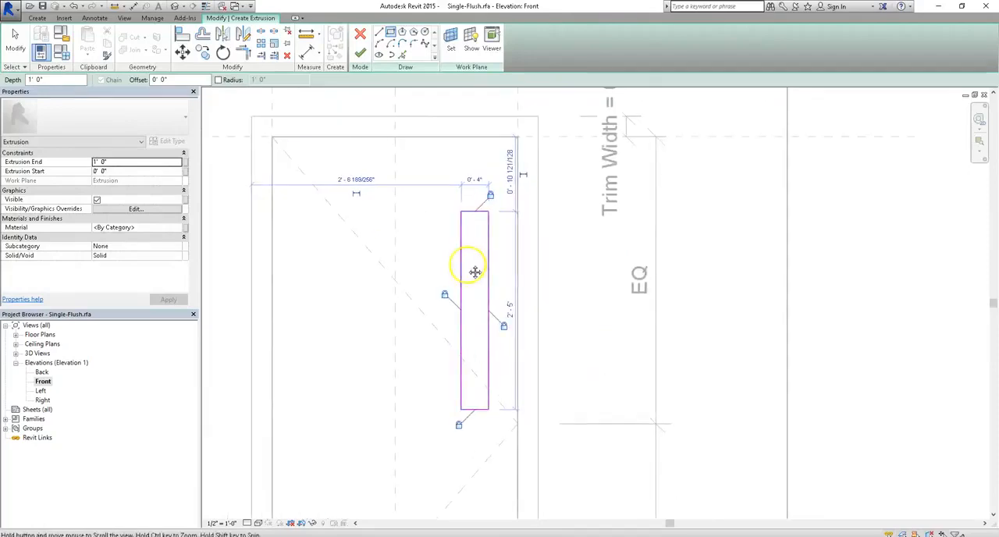
{"action": "mouse_move", "coordinate": [424, 253]}
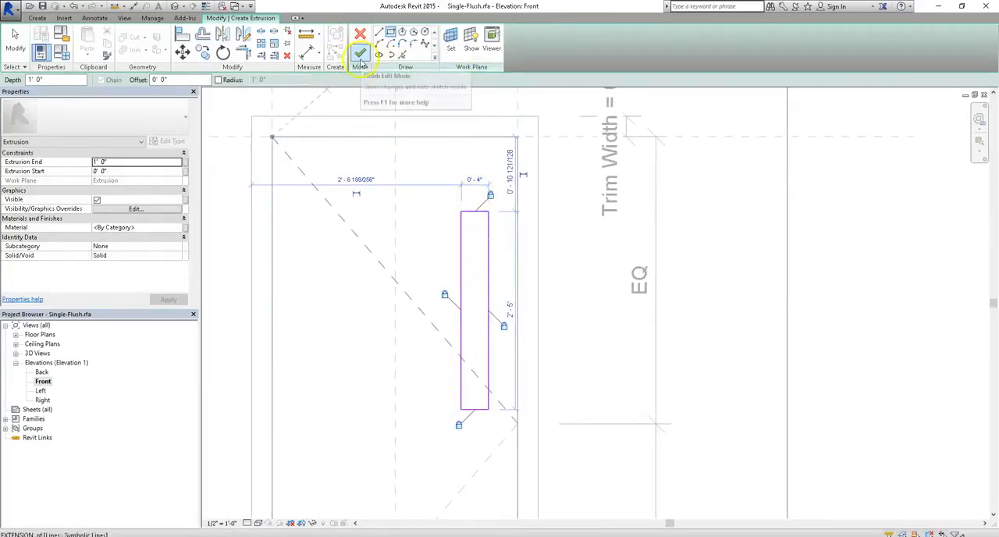
{"action": "left_click", "coordinate": [357, 53]}
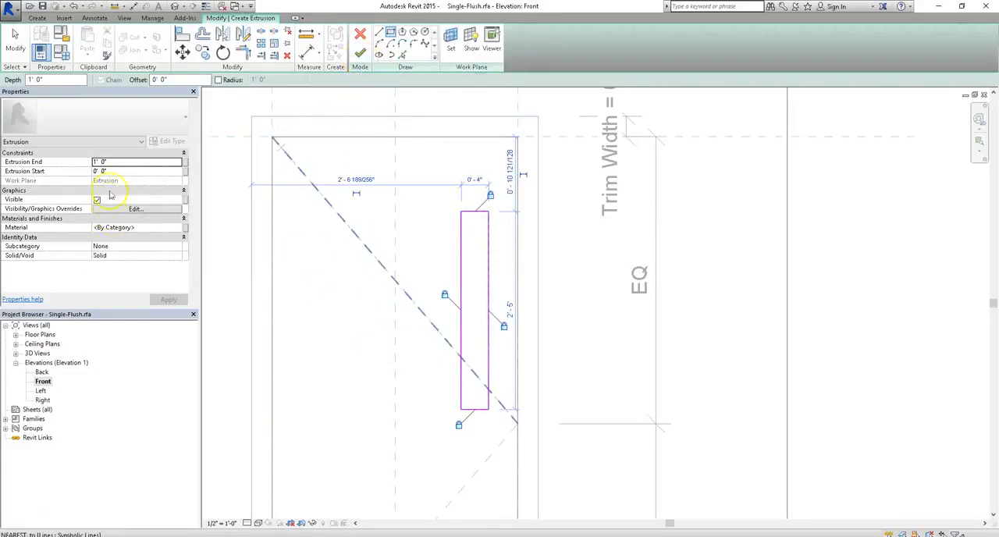
{"action": "left_click", "coordinate": [138, 172]}
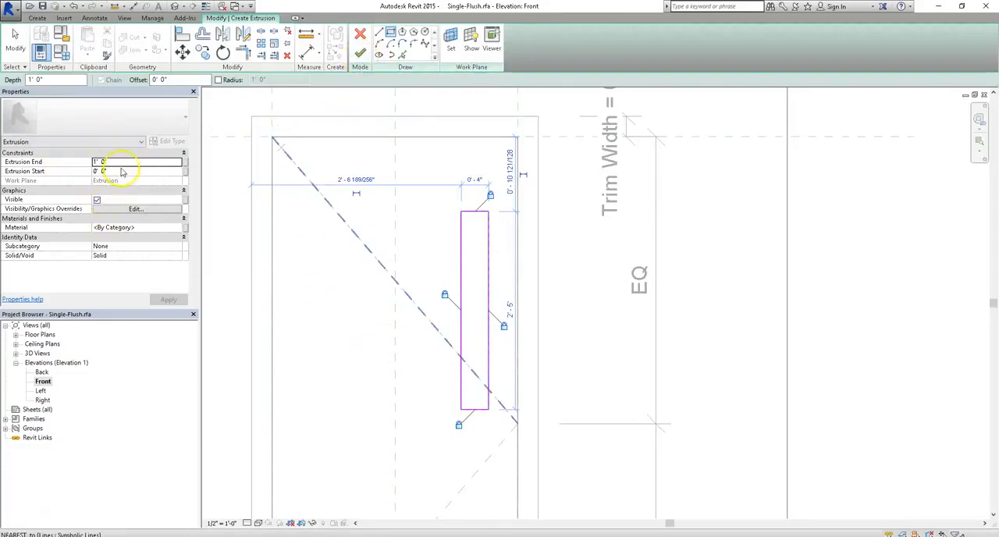
{"action": "left_click", "coordinate": [137, 162]}
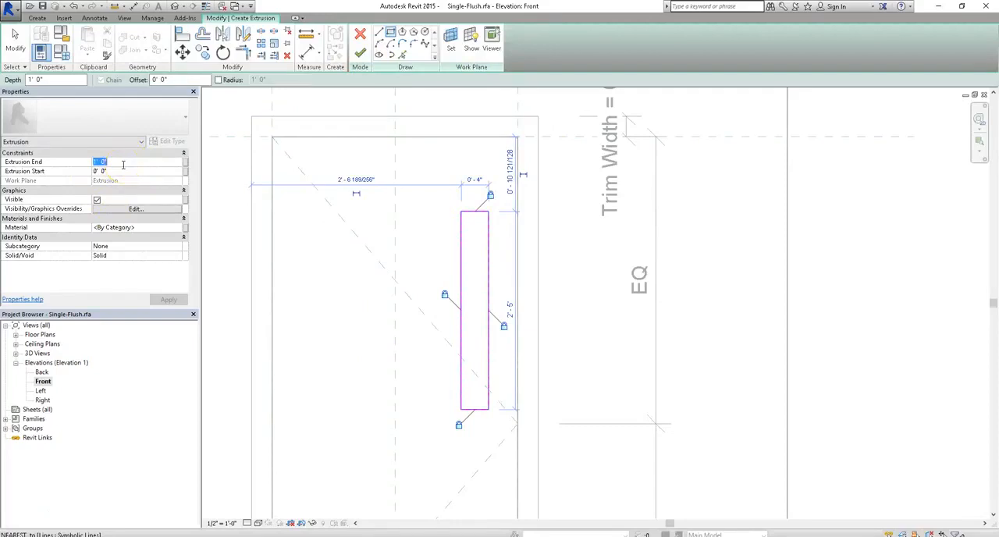
{"action": "type", "text": ".25"}
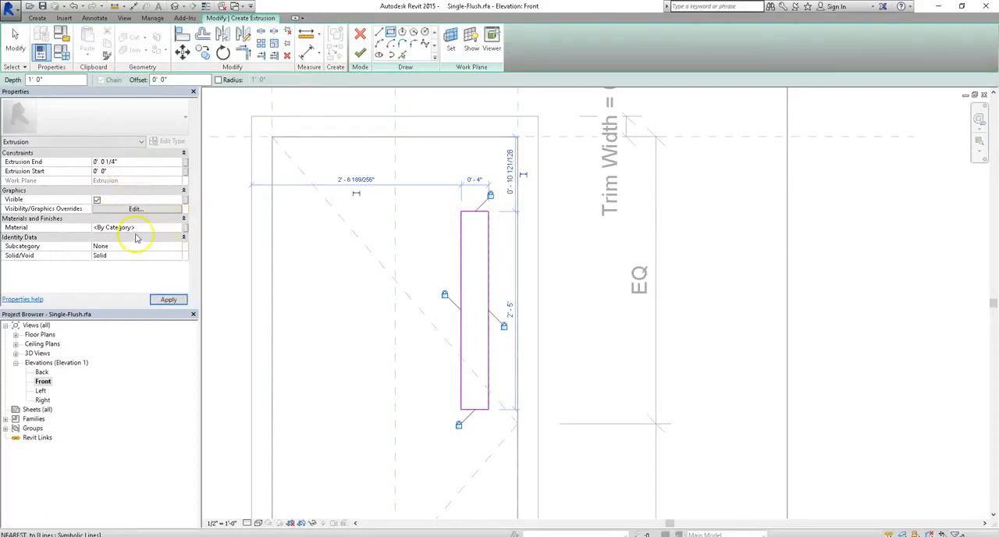
{"action": "left_click", "coordinate": [137, 228]}
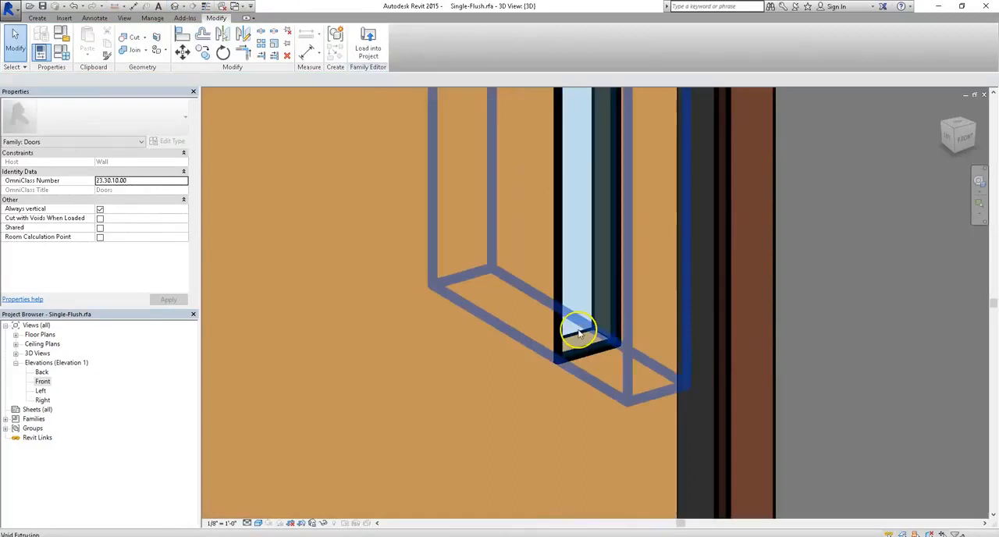
Check the glazed vision panel in the 3D view and bring up the family save options
{"action": "left_click", "coordinate": [578, 327]}
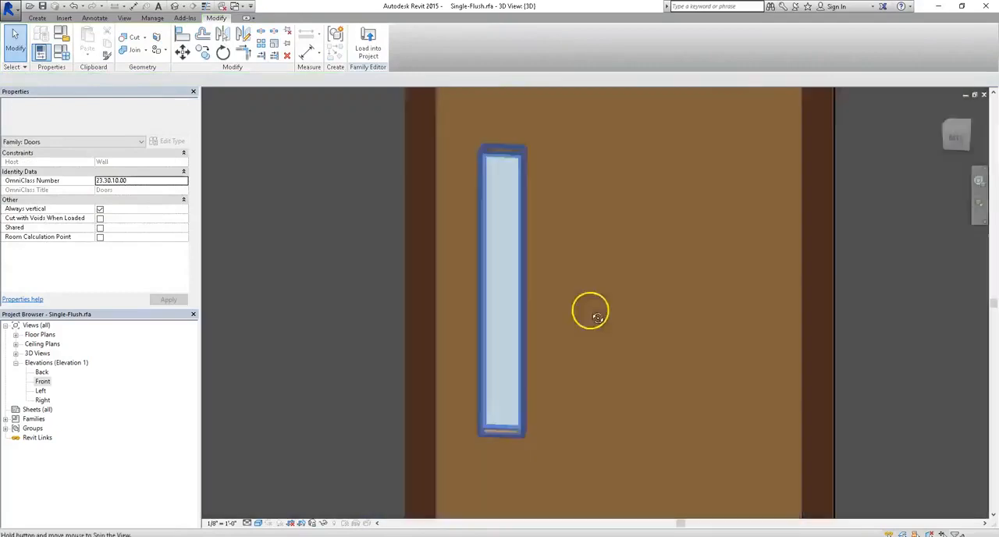
{"action": "left_click_drag", "start_coordinate": [589, 310], "coordinate": [600, 256]}
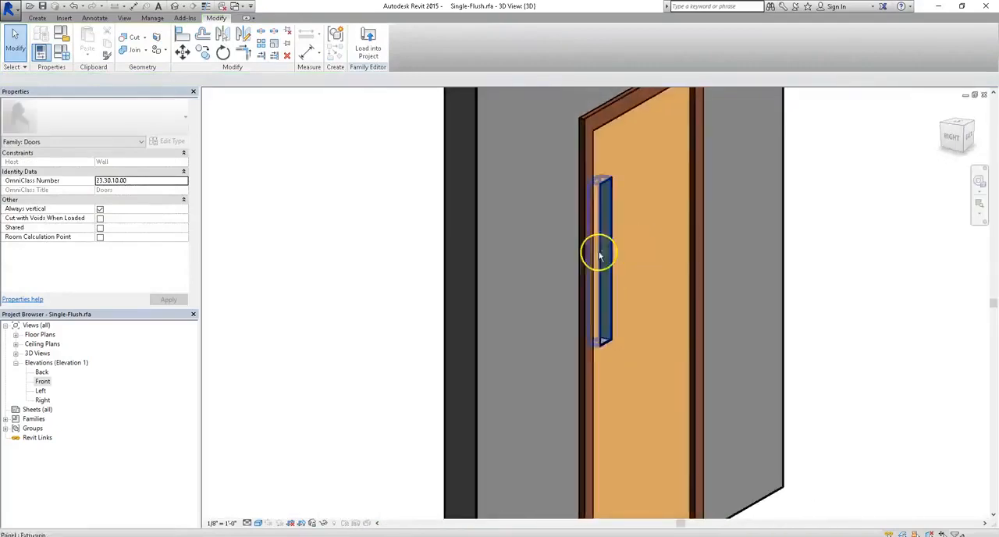
{"action": "left_click", "coordinate": [16, 17]}
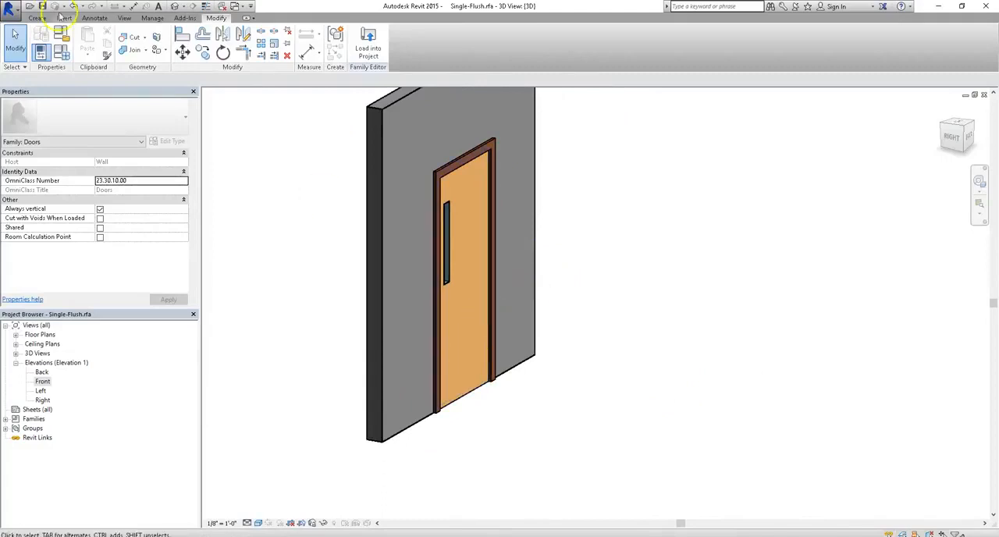
{"action": "mouse_move", "coordinate": [10, 8]}
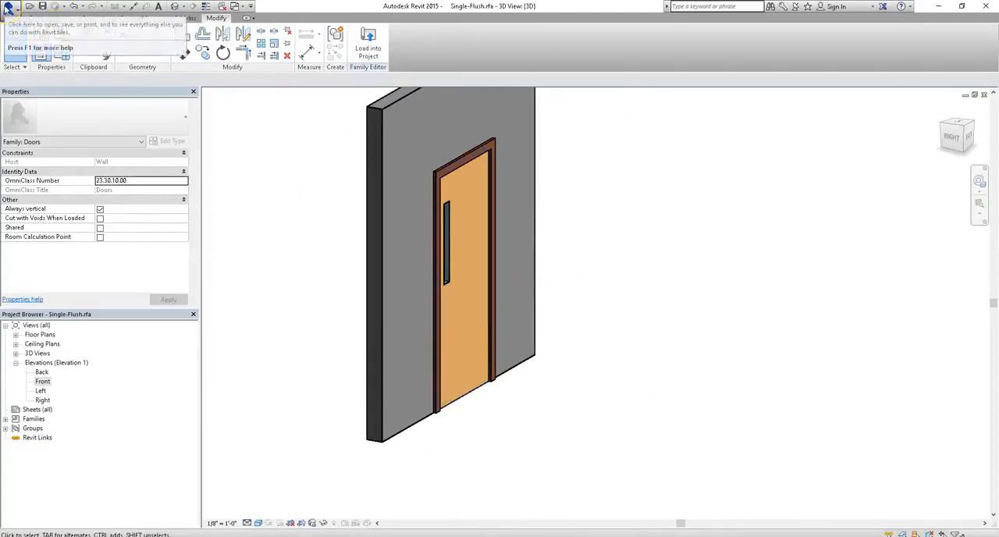
{"action": "left_click", "coordinate": [11, 8]}
{"action": "type", "text": "Single-Flush With Vision Panel.rfa"}
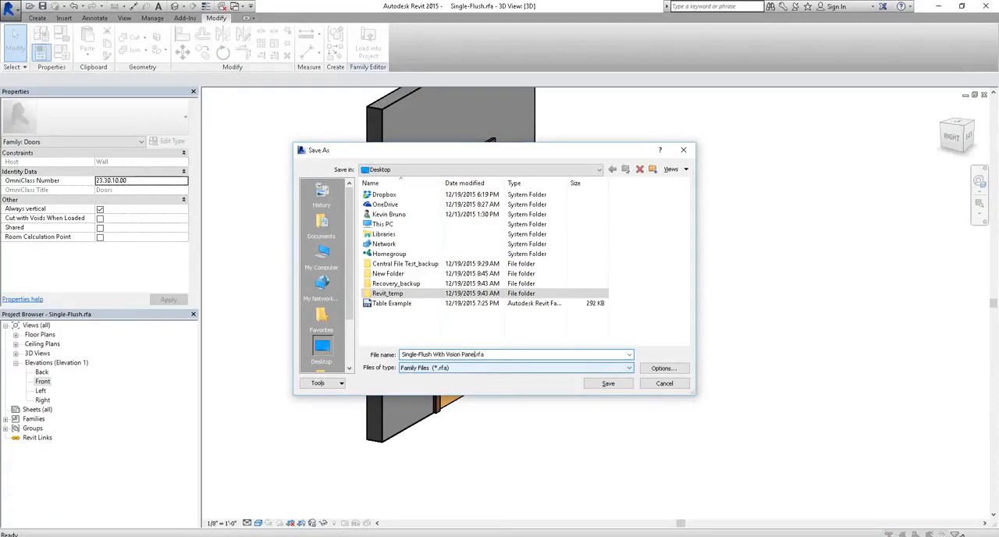
{"action": "mouse_move", "coordinate": [682, 313]}
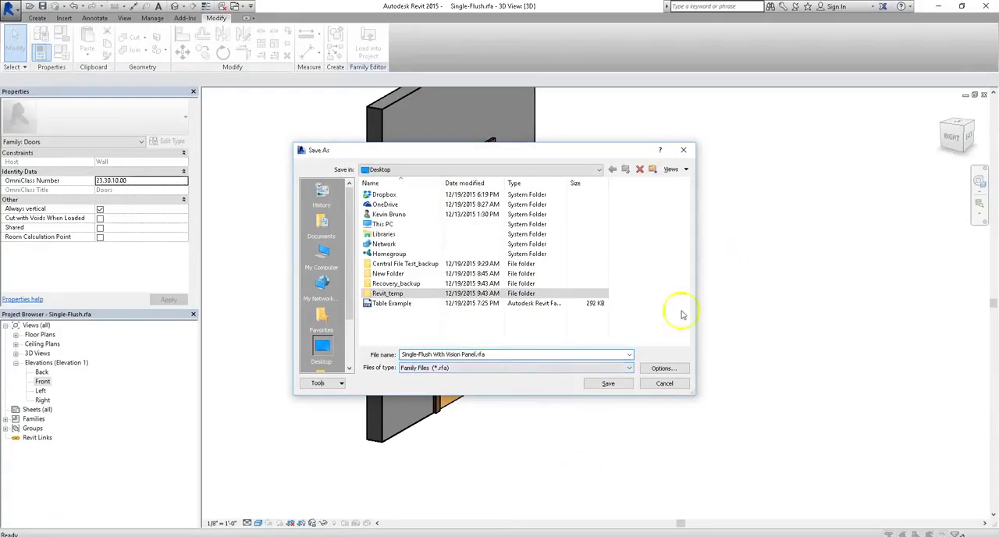
Save the family as Single-Flush With Vision Panel.rfa on the Desktop
{"action": "left_click", "coordinate": [609, 384]}
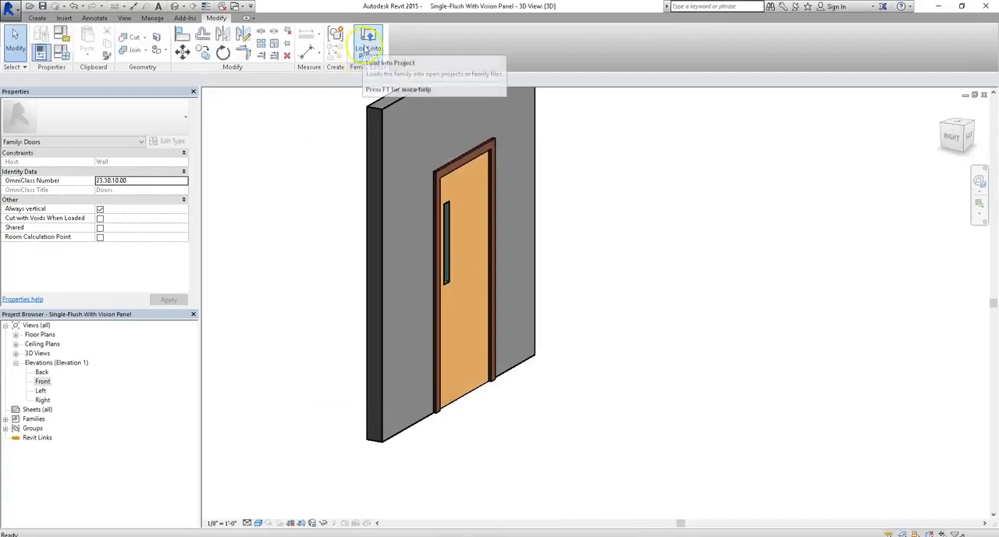
Load the family into Project1, place it in the wall and select the new door
{"action": "left_click", "coordinate": [362, 44]}
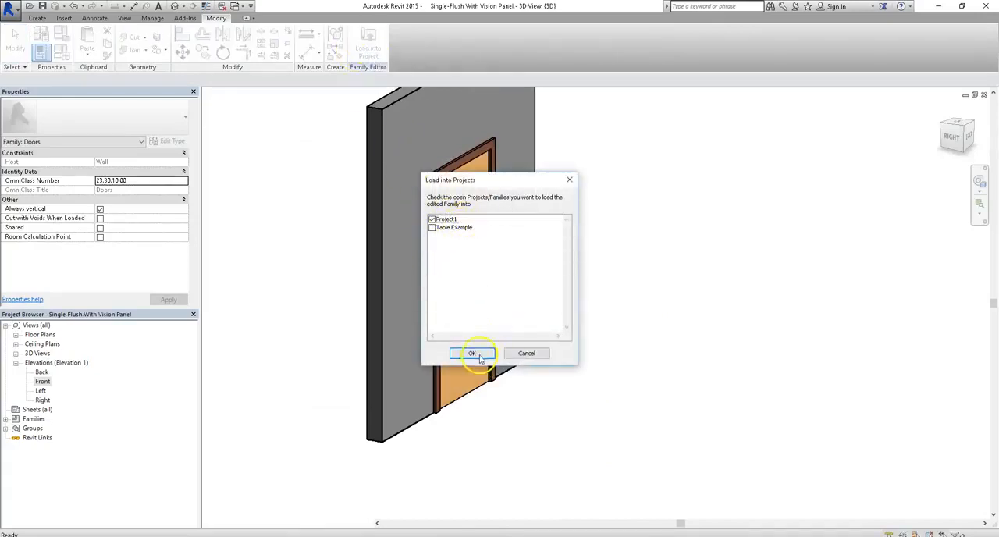
{"action": "left_click", "coordinate": [475, 353]}
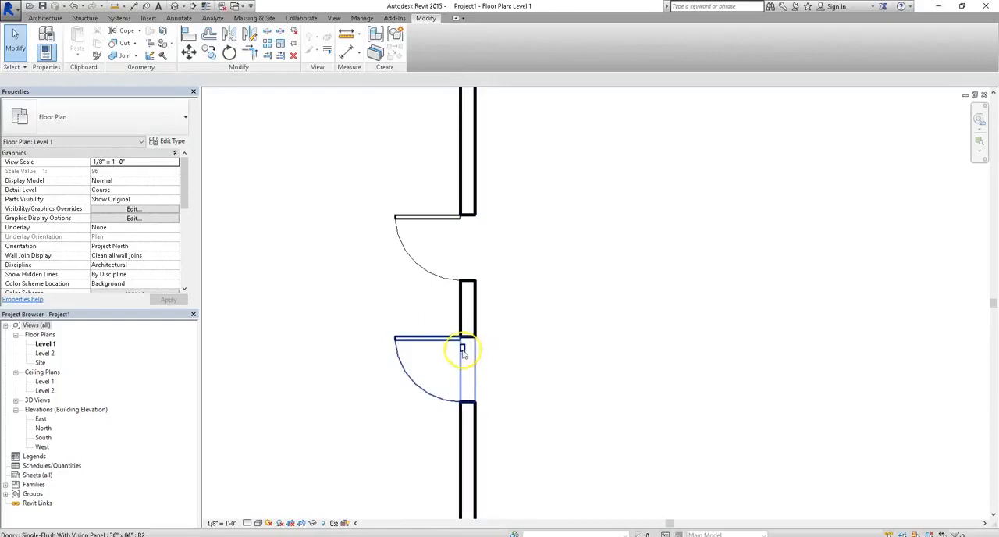
{"action": "mouse_move", "coordinate": [458, 348]}
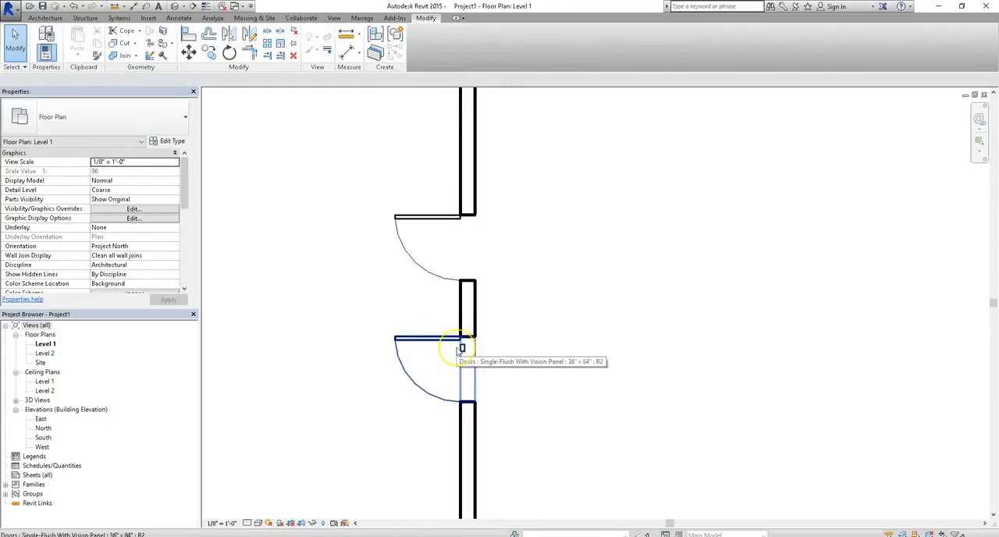
{"action": "left_click", "coordinate": [460, 347]}
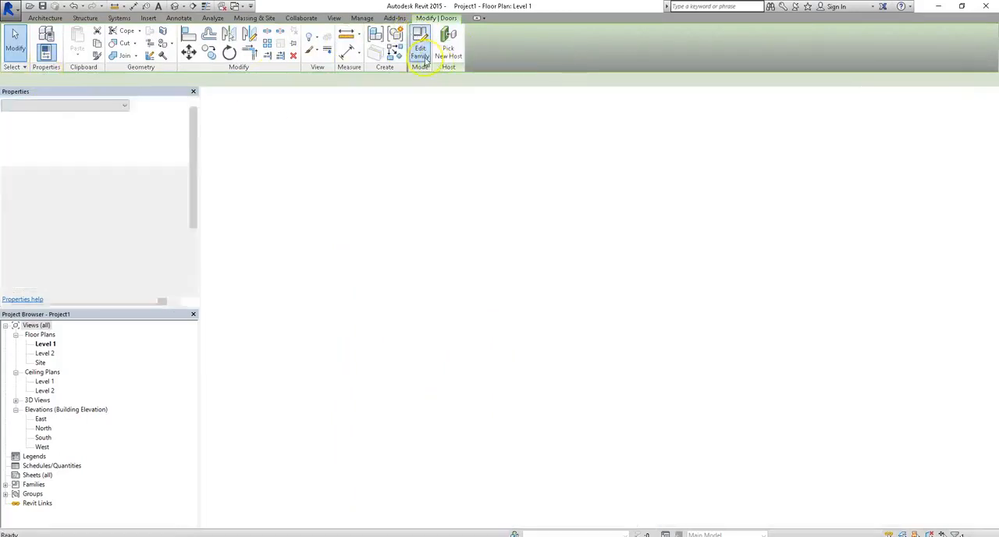
Edit the new family and drag the glass pane thinner in its Ground Floor plan
{"action": "left_click", "coordinate": [420, 44]}
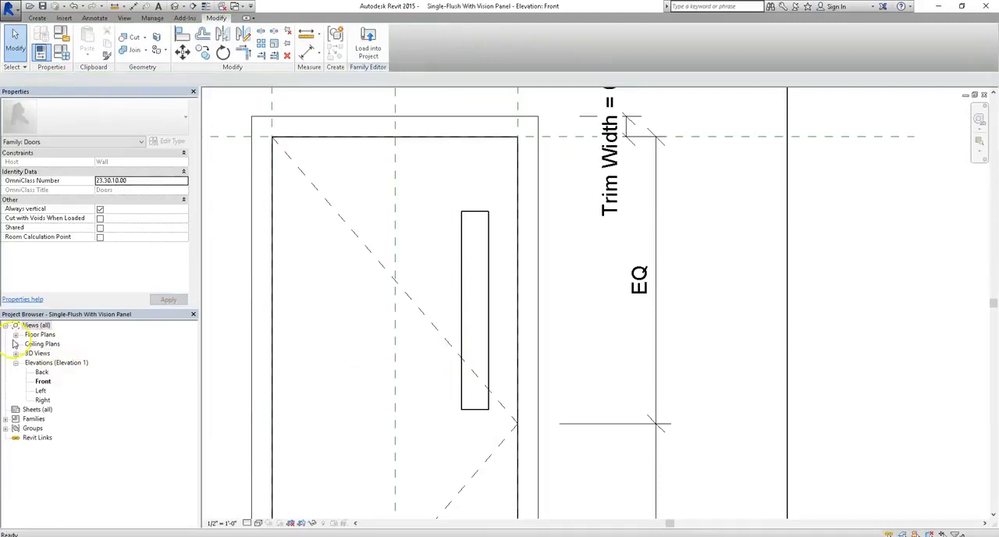
{"action": "double_click", "coordinate": [52, 343]}
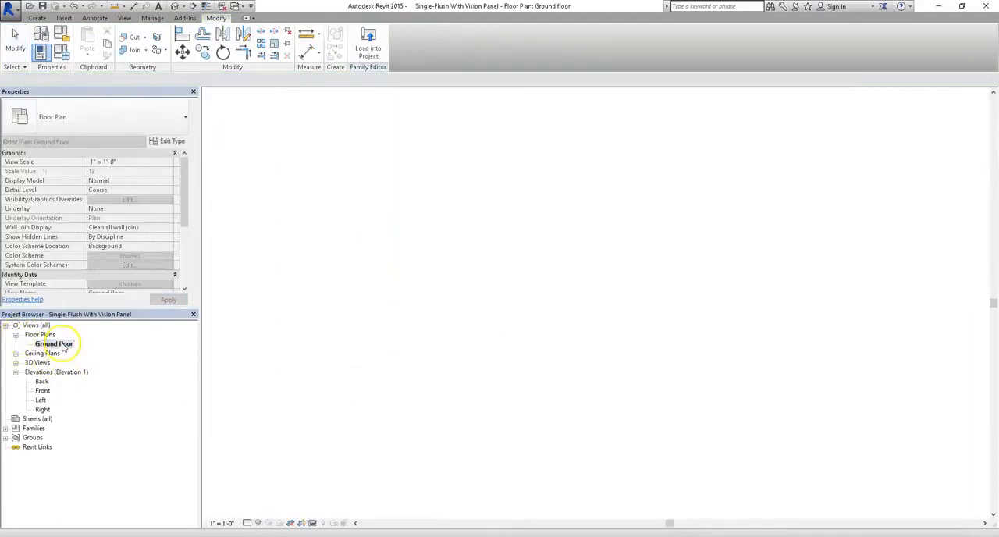
{"action": "double_click", "coordinate": [53, 343]}
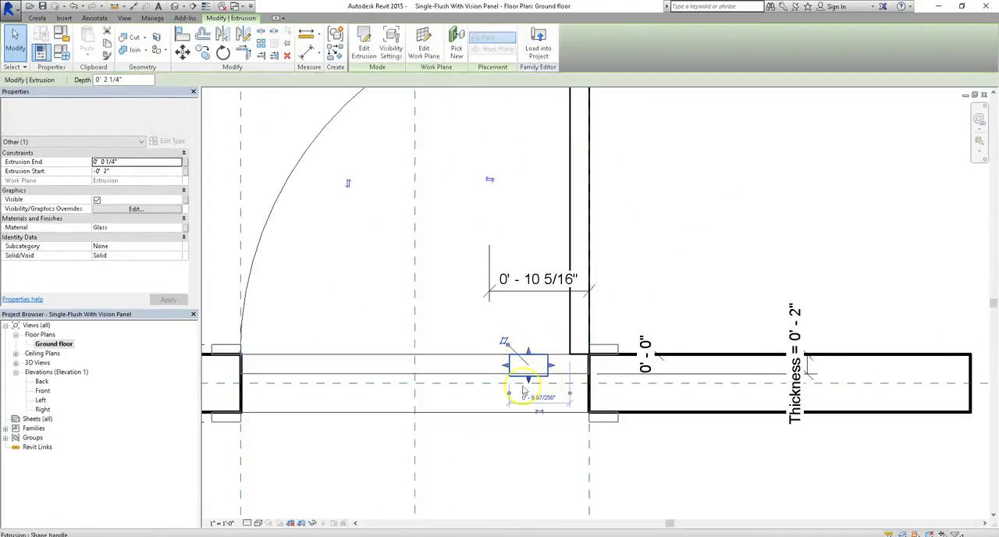
{"action": "left_click_drag", "start_coordinate": [524, 387], "coordinate": [529, 365]}
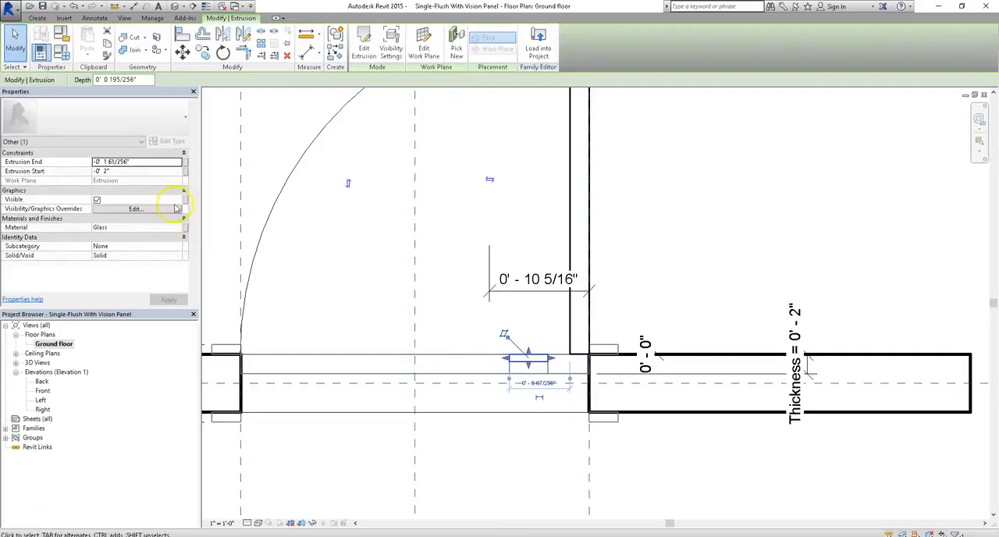
In Visibility/Graphics Overrides untick Plan/RCP, keep Front/Back and Left/Right ticked, and confirm
{"action": "left_click", "coordinate": [136, 209]}
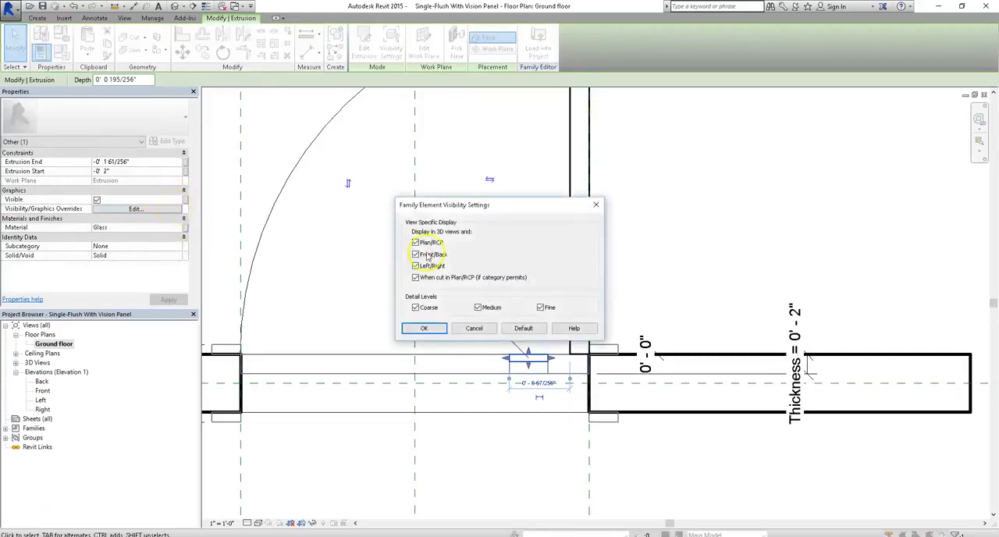
{"action": "left_click", "coordinate": [415, 241]}
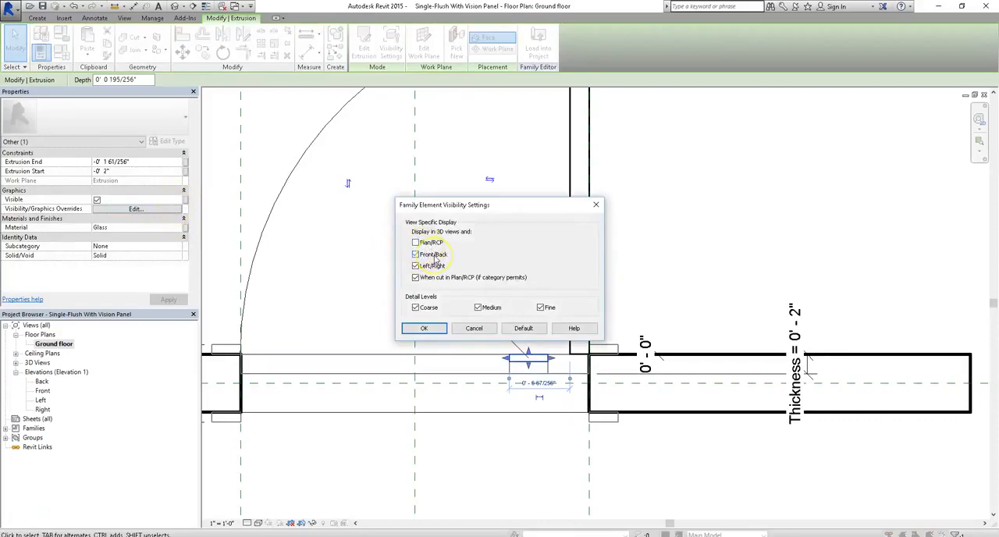
{"action": "left_click", "coordinate": [415, 266]}
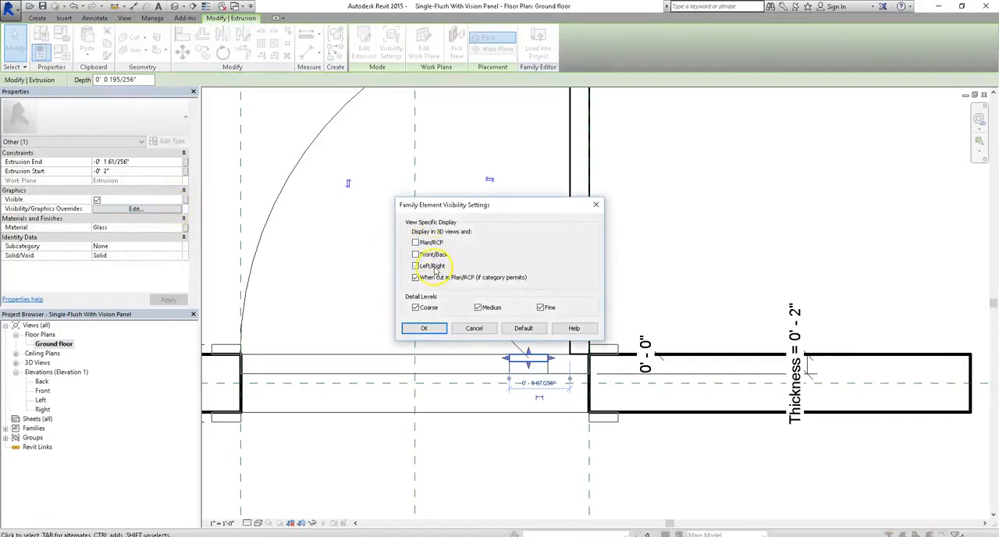
{"action": "left_click", "coordinate": [415, 278]}
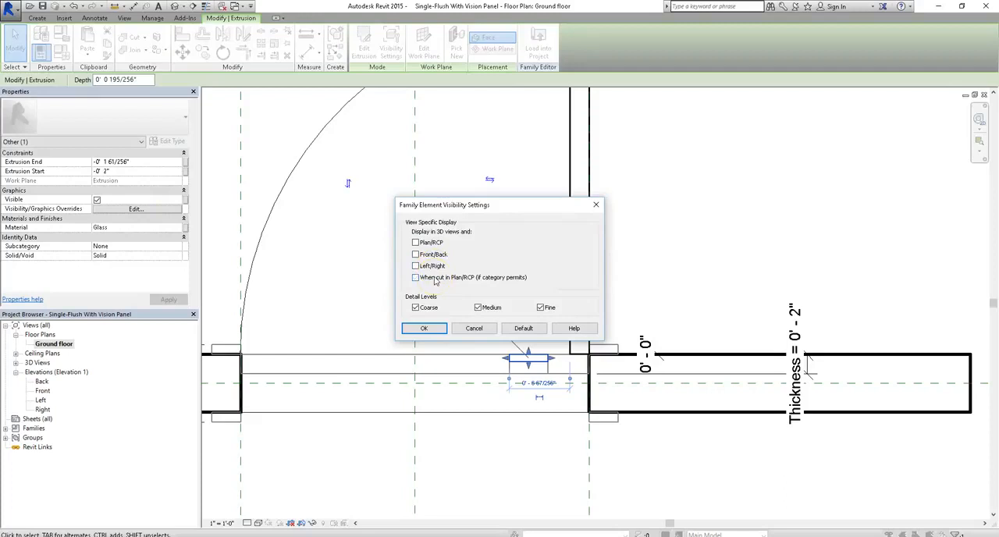
{"action": "left_click", "coordinate": [415, 278]}
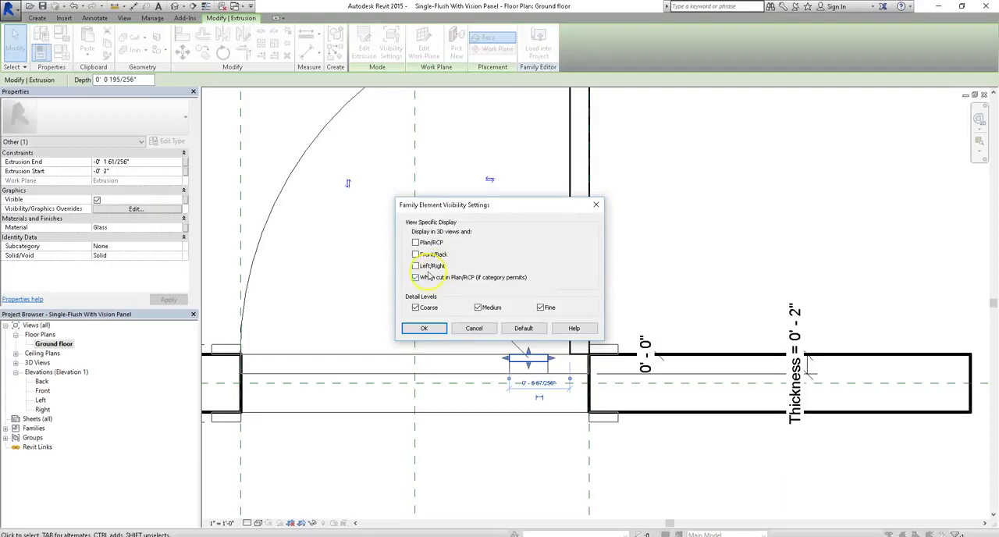
{"action": "left_click", "coordinate": [415, 265]}
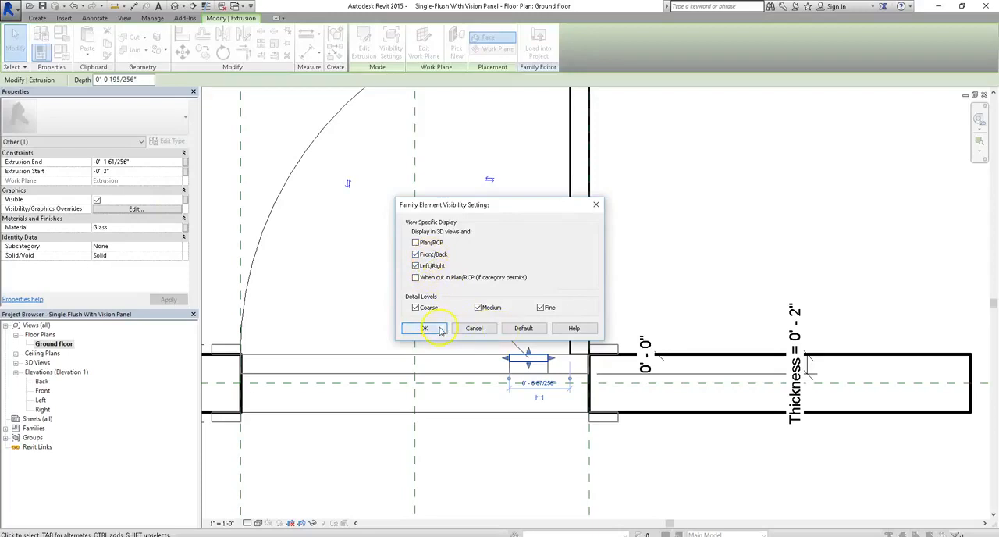
{"action": "left_click", "coordinate": [424, 328]}
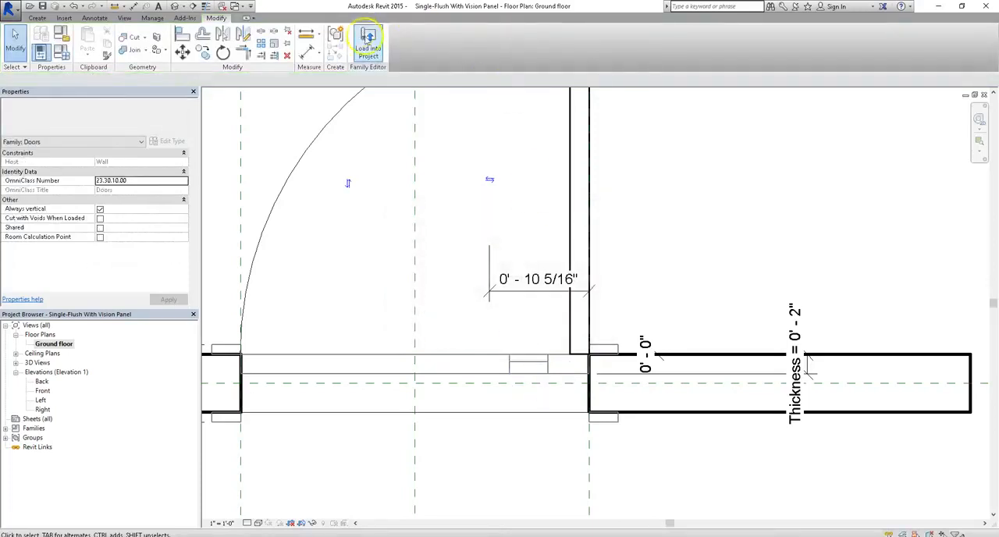
Load the updated family into Project1, overwriting it, and single out the right-hand door in 3D
{"action": "left_click", "coordinate": [365, 39]}
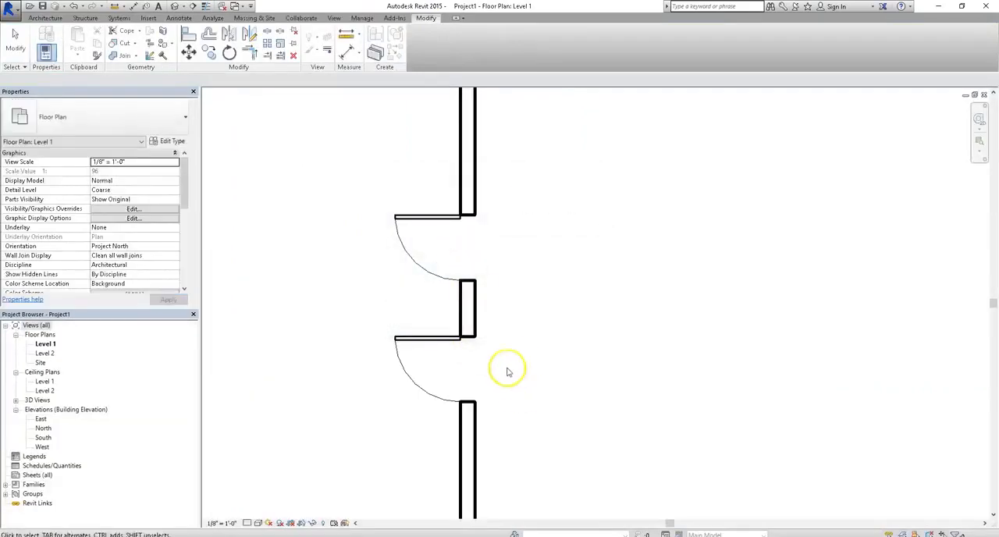
{"action": "mouse_move", "coordinate": [460, 362]}
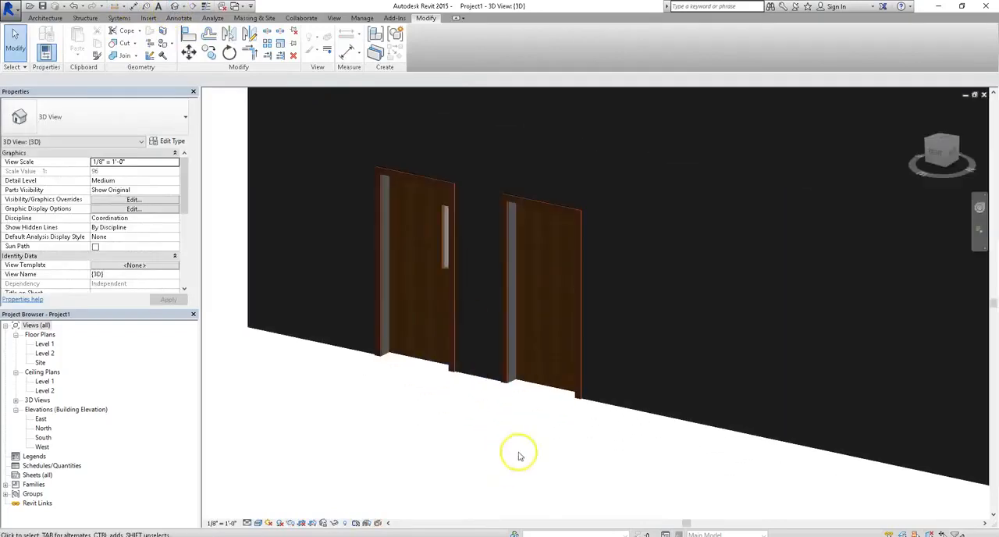
{"action": "left_click", "coordinate": [549, 389]}
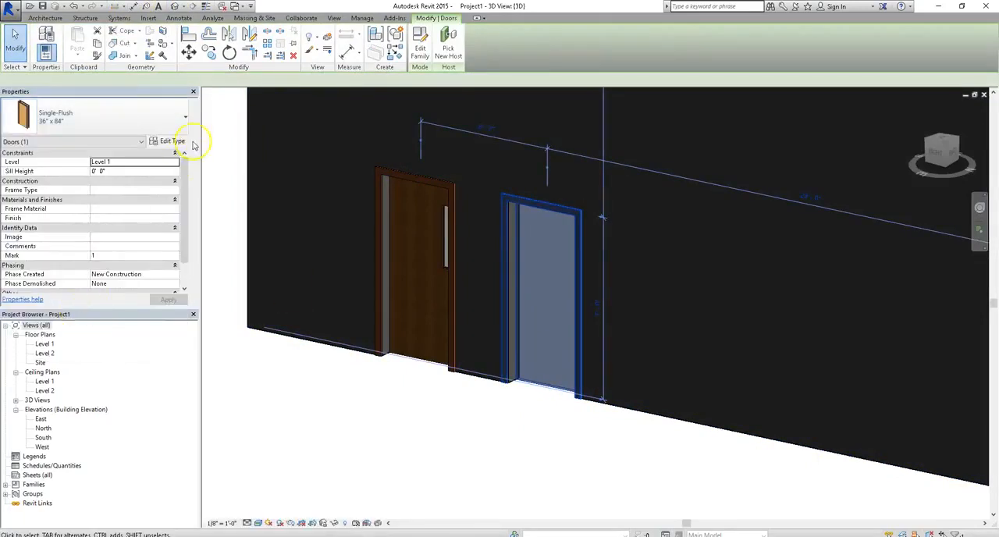
Swap the right-hand door to the Single-Flush With Vision Panel family via Edit Type
{"action": "left_click", "coordinate": [165, 142]}
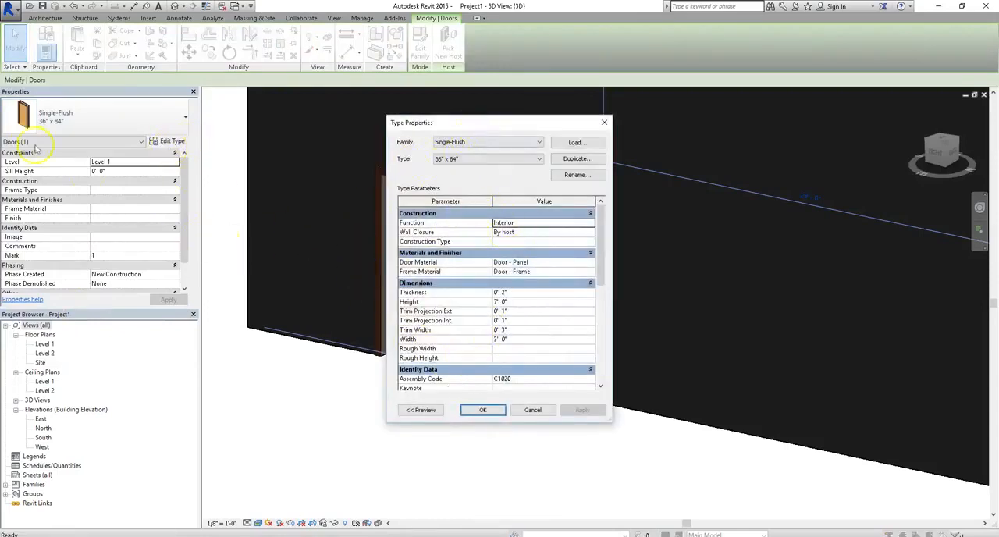
{"action": "left_click", "coordinate": [482, 409]}
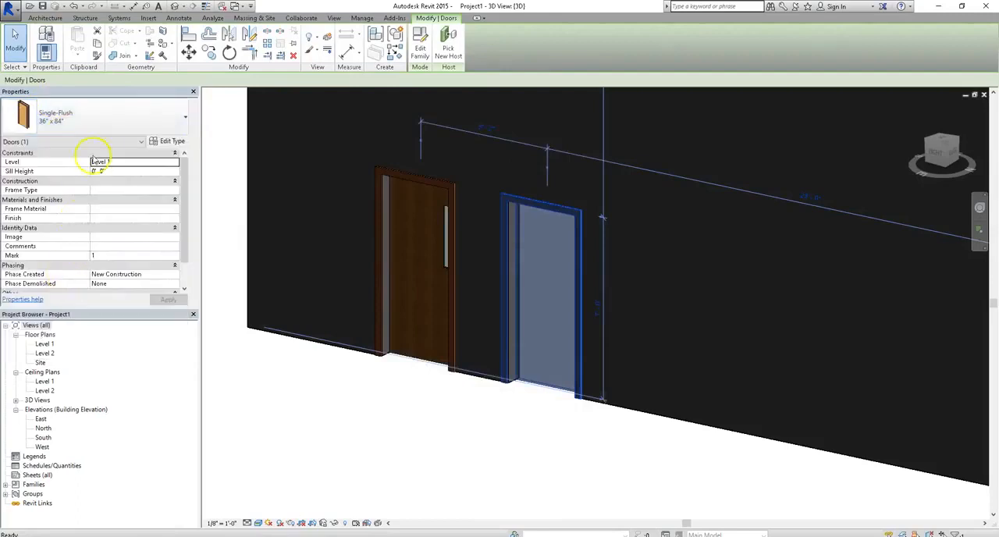
{"action": "left_click", "coordinate": [172, 142]}
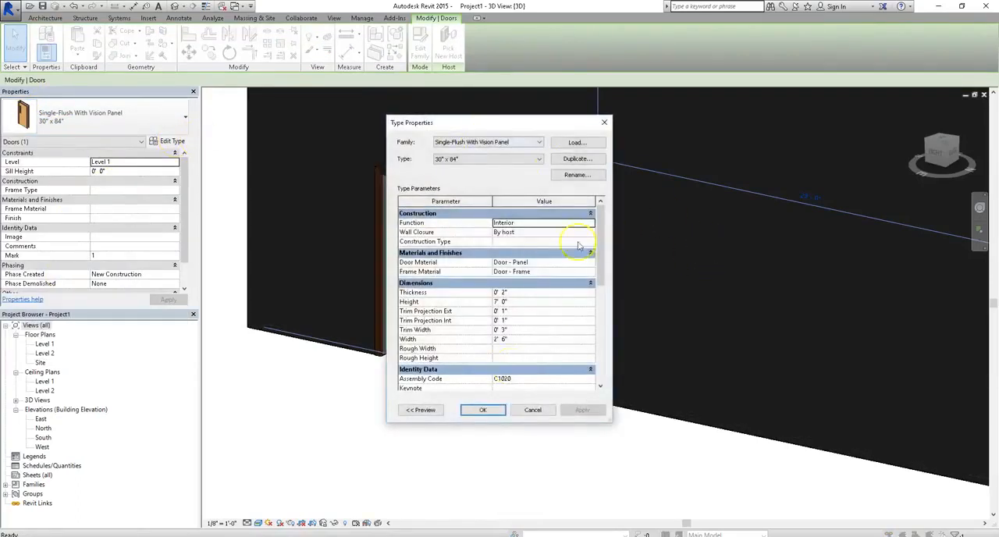
{"action": "left_click", "coordinate": [482, 409]}
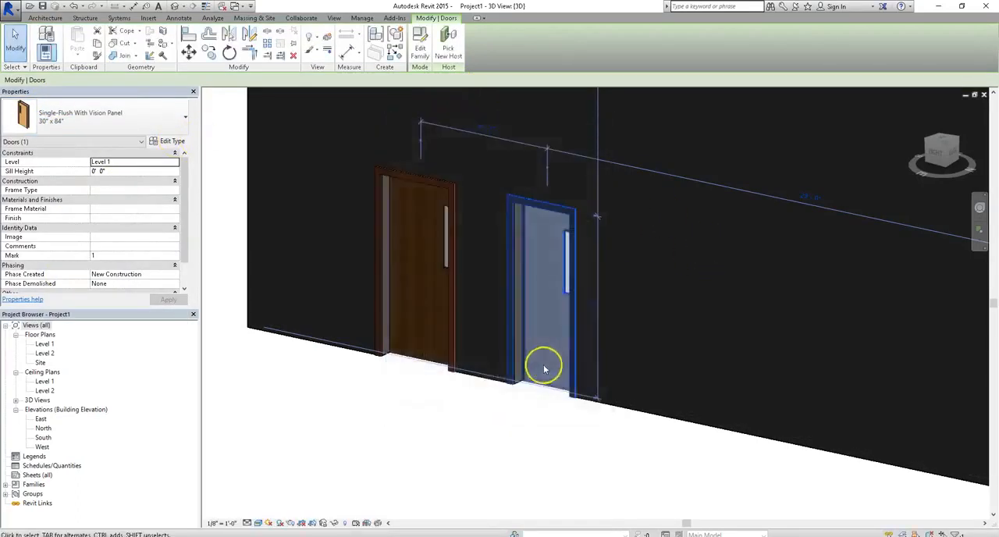